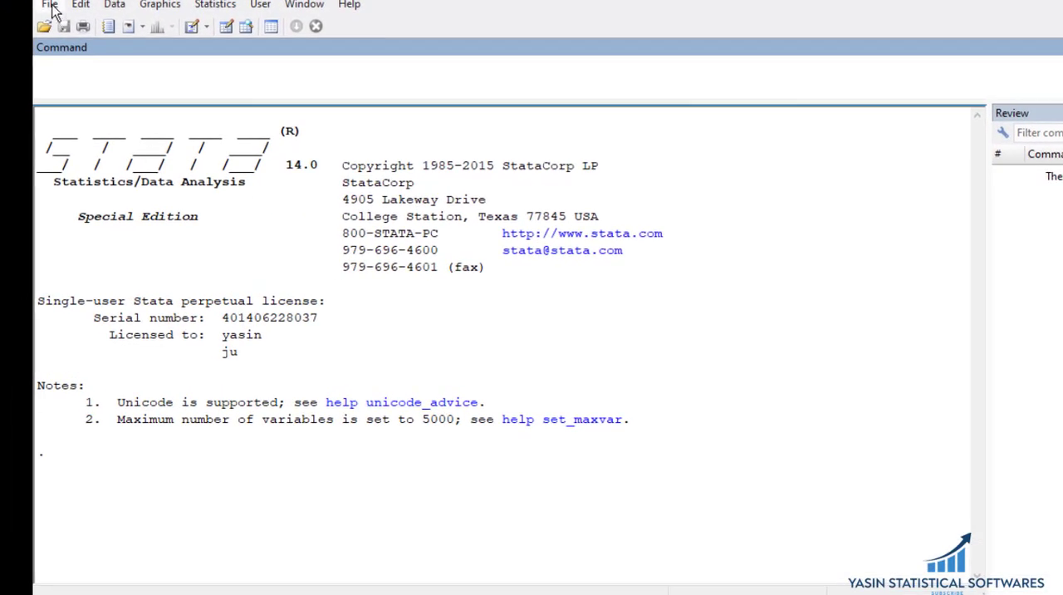
Step: Load BirthWeightData.dta from the File menu, clearing any data in memory
{"action": "left_click", "coordinate": [50, 5]}
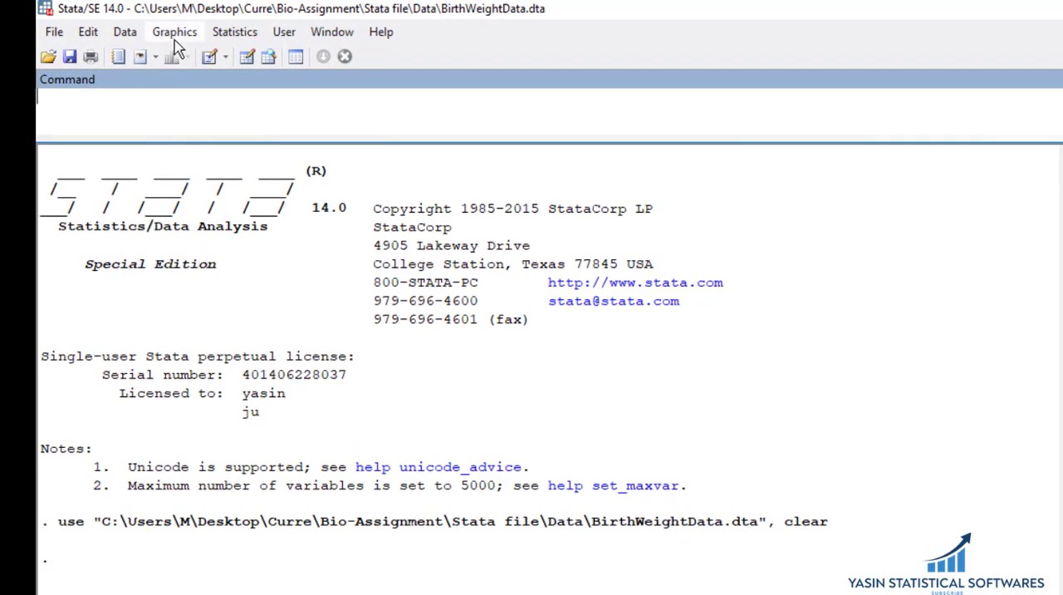
Step: Create a histogram of Birthweight with an added normal-density curve via the Graphics dialog
{"action": "left_click", "coordinate": [174, 31]}
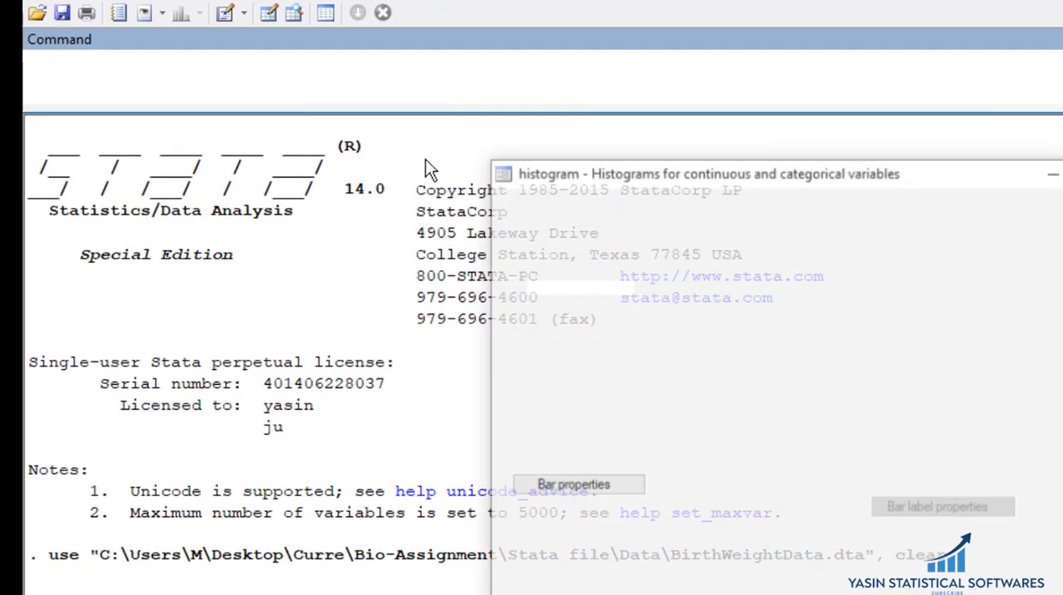
{"action": "left_click", "coordinate": [425, 241]}
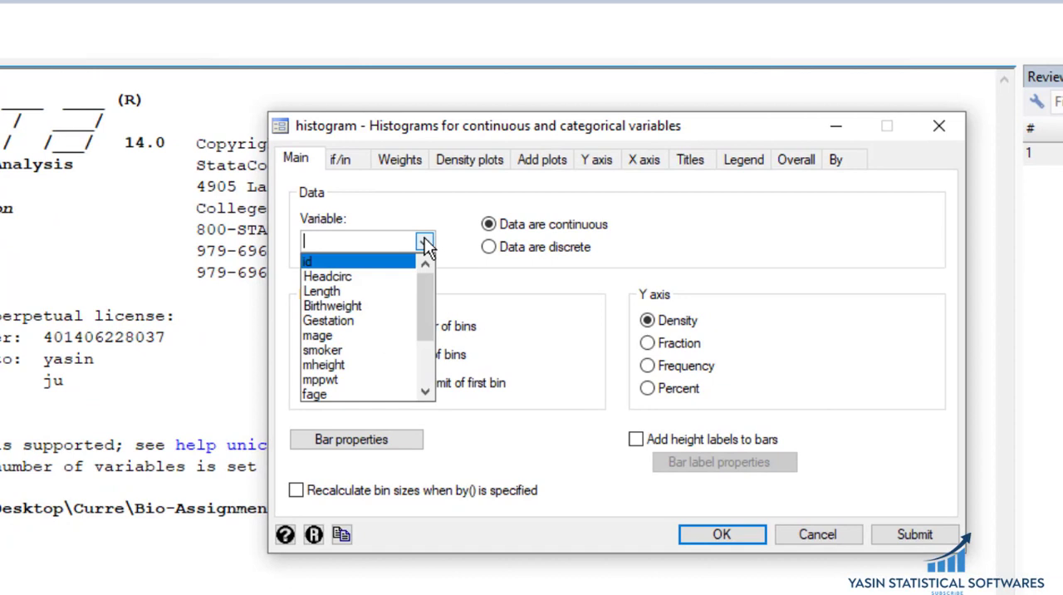
{"action": "left_click", "coordinate": [332, 306]}
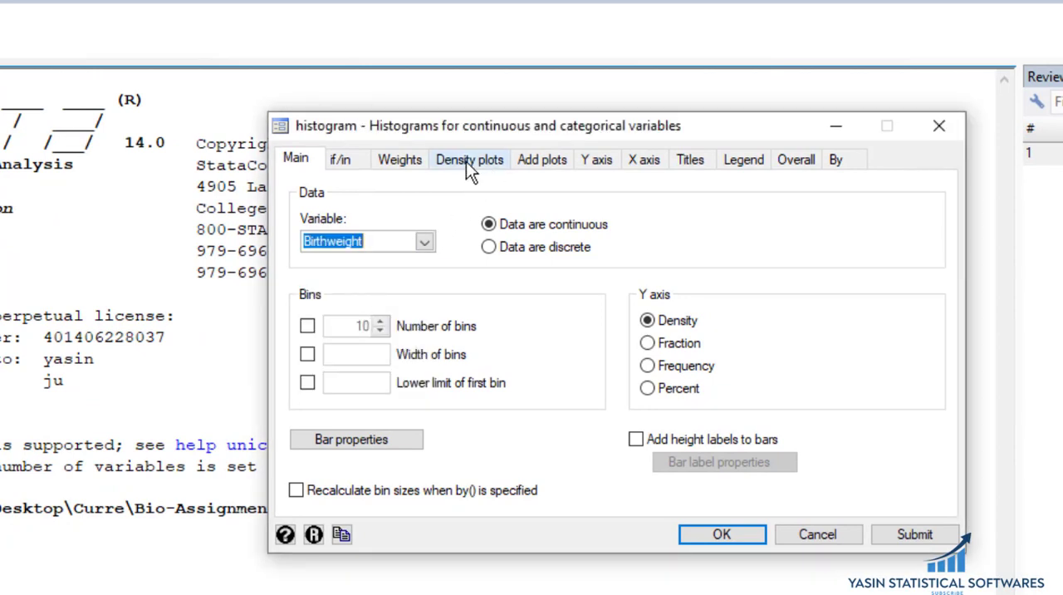
{"action": "left_click", "coordinate": [469, 159]}
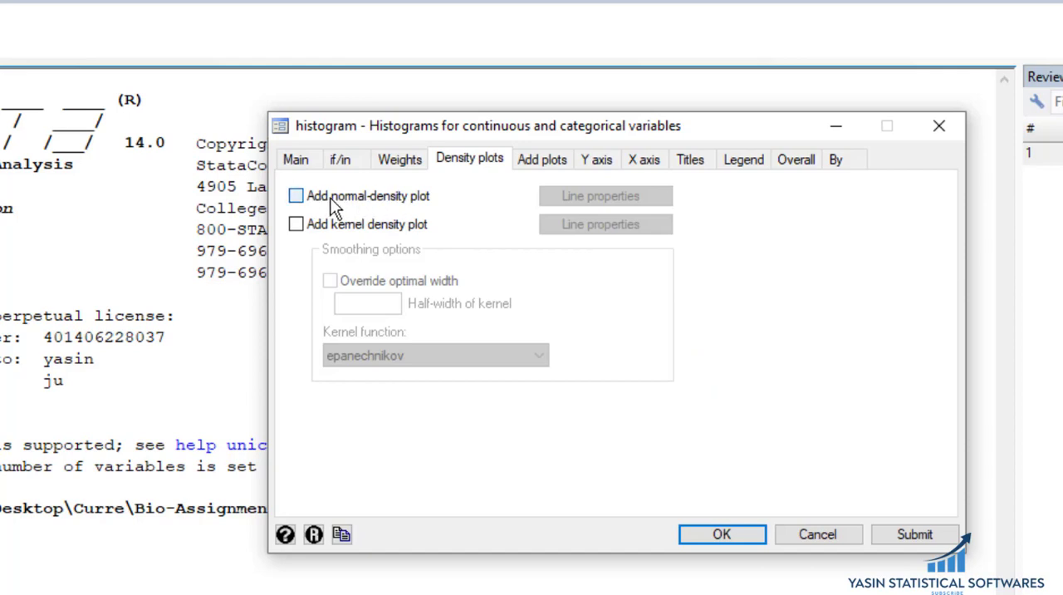
{"action": "left_click", "coordinate": [296, 195]}
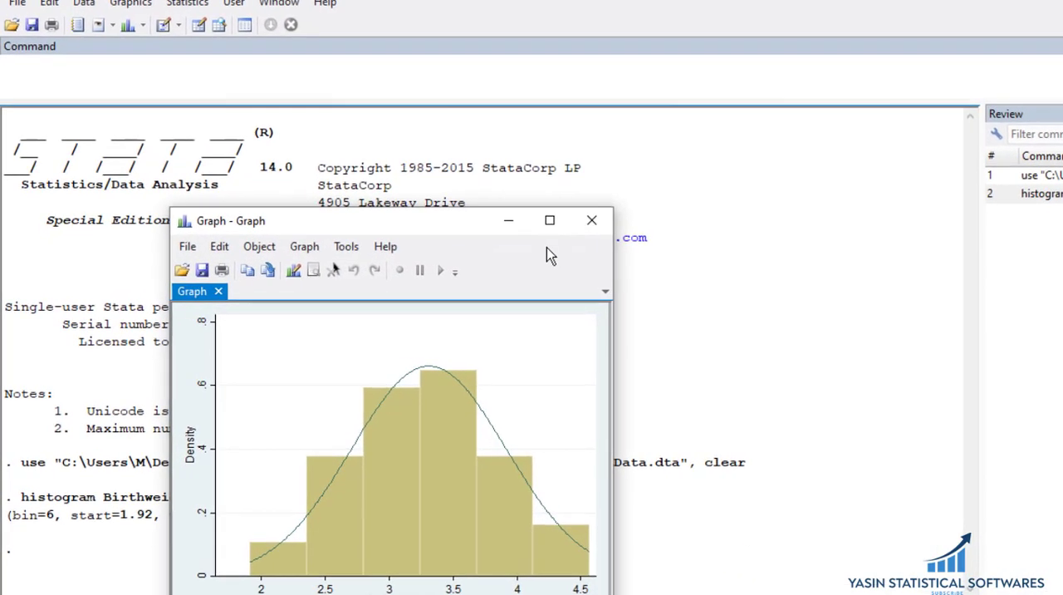
Step: Maximize the Graph window to inspect the Birthweight histogram and its normal curve
{"action": "left_click", "coordinate": [548, 219]}
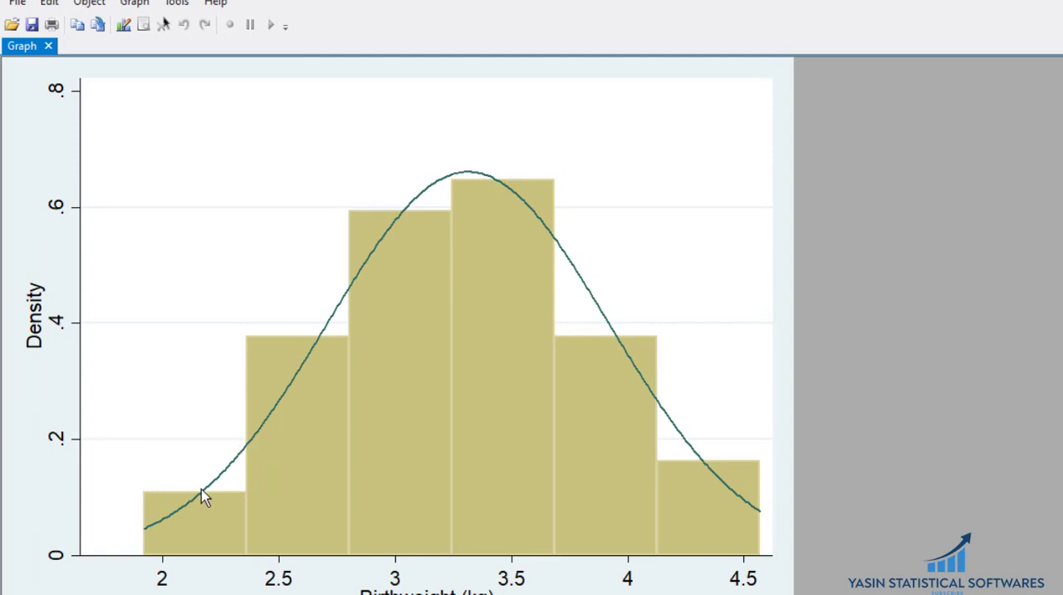
{"action": "mouse_move", "coordinate": [316, 490]}
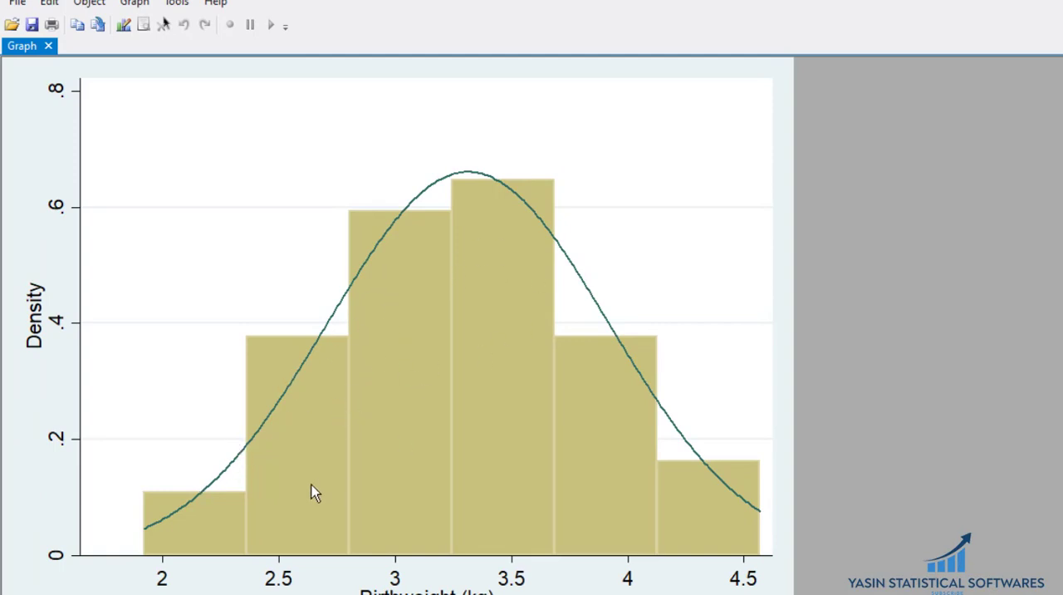
{"action": "mouse_move", "coordinate": [671, 525]}
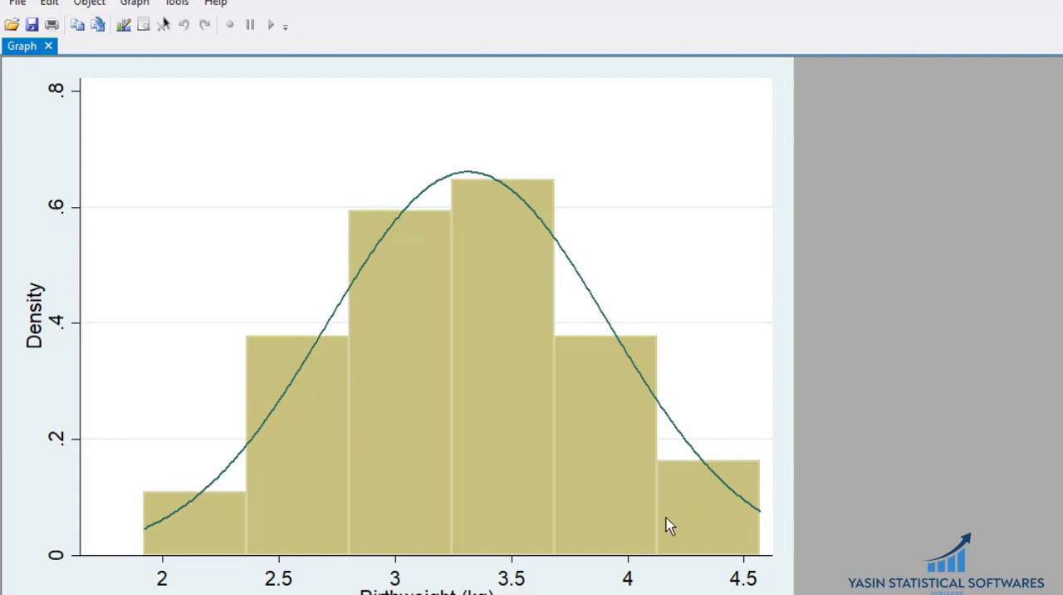
{"action": "mouse_move", "coordinate": [672, 468]}
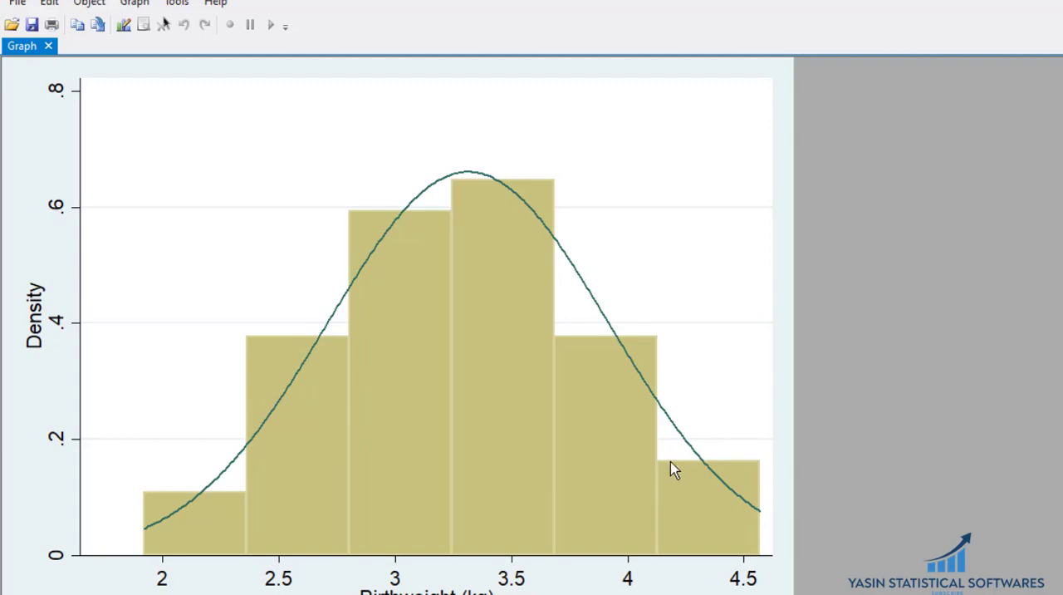
{"action": "mouse_move", "coordinate": [490, 253]}
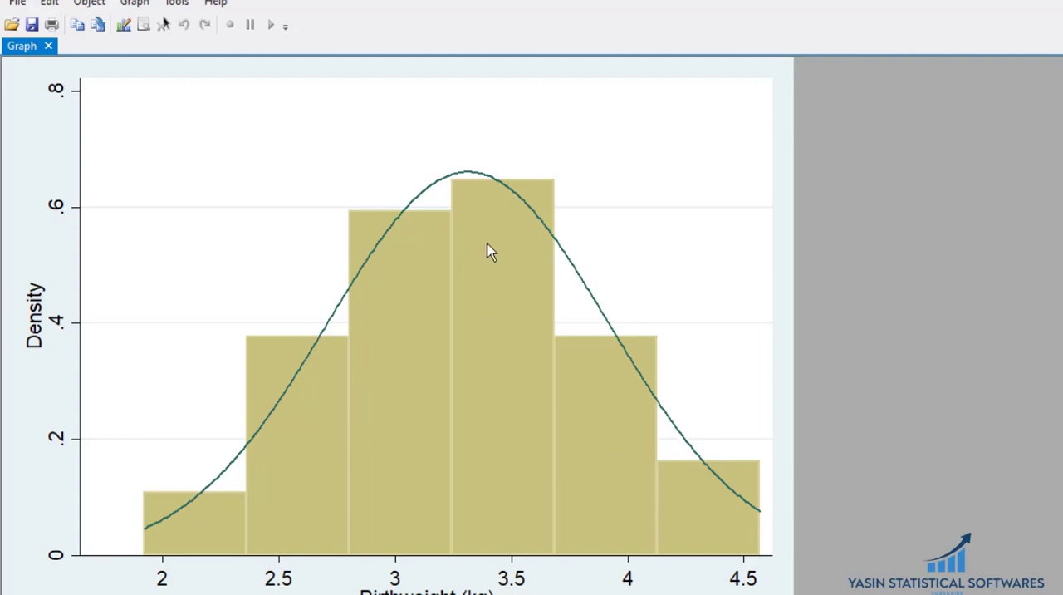
{"action": "mouse_move", "coordinate": [396, 357]}
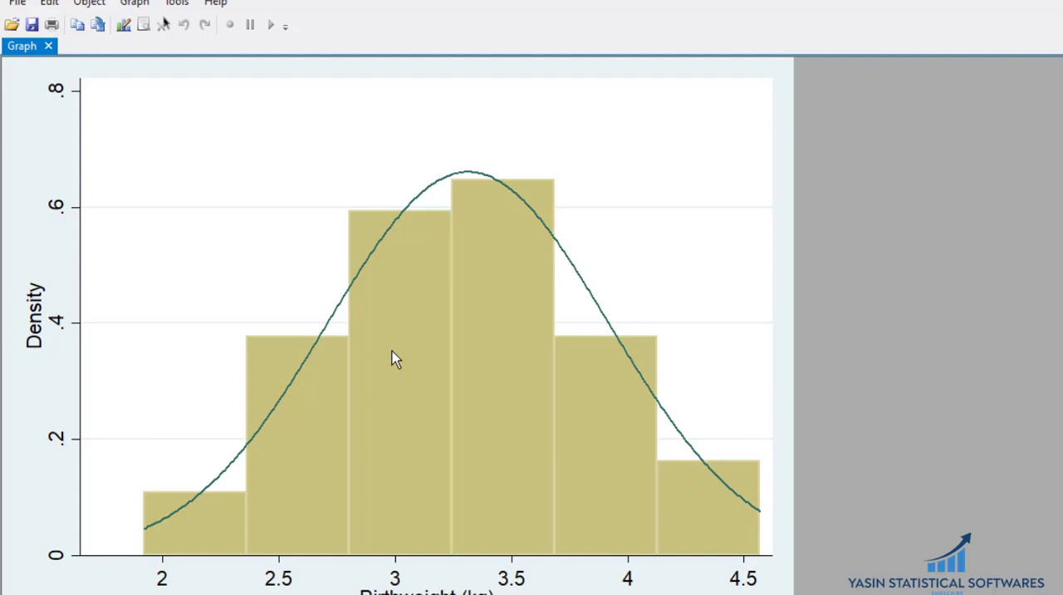
{"action": "mouse_move", "coordinate": [462, 314]}
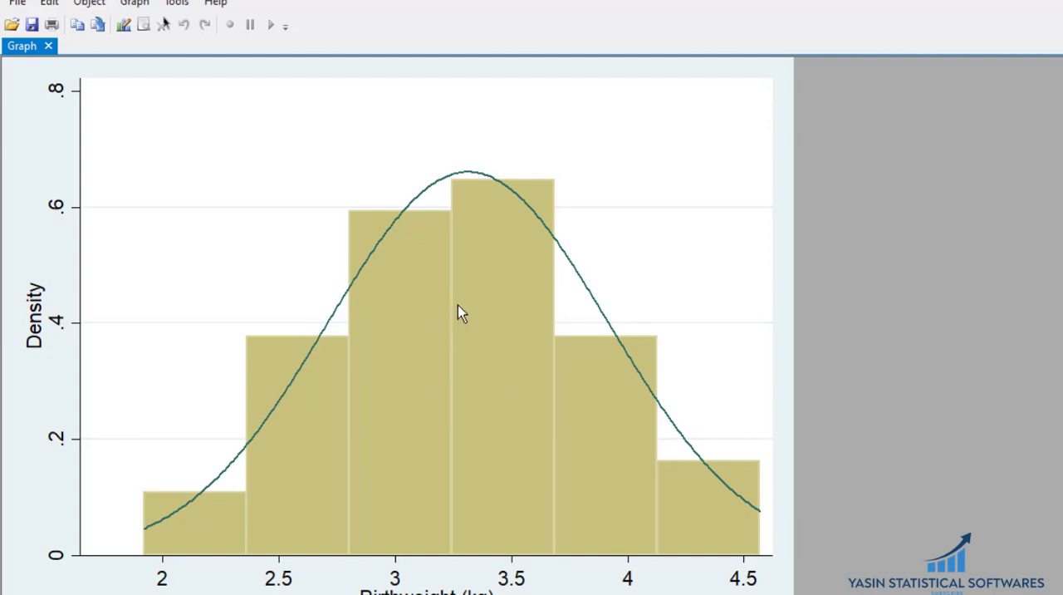
{"action": "mouse_move", "coordinate": [488, 312]}
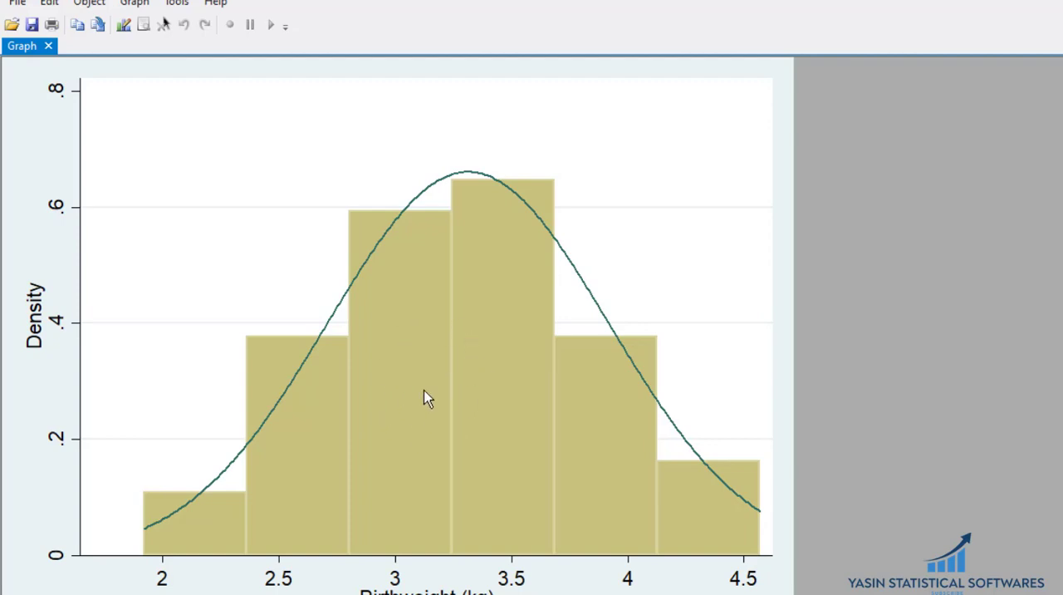
{"action": "mouse_move", "coordinate": [564, 393]}
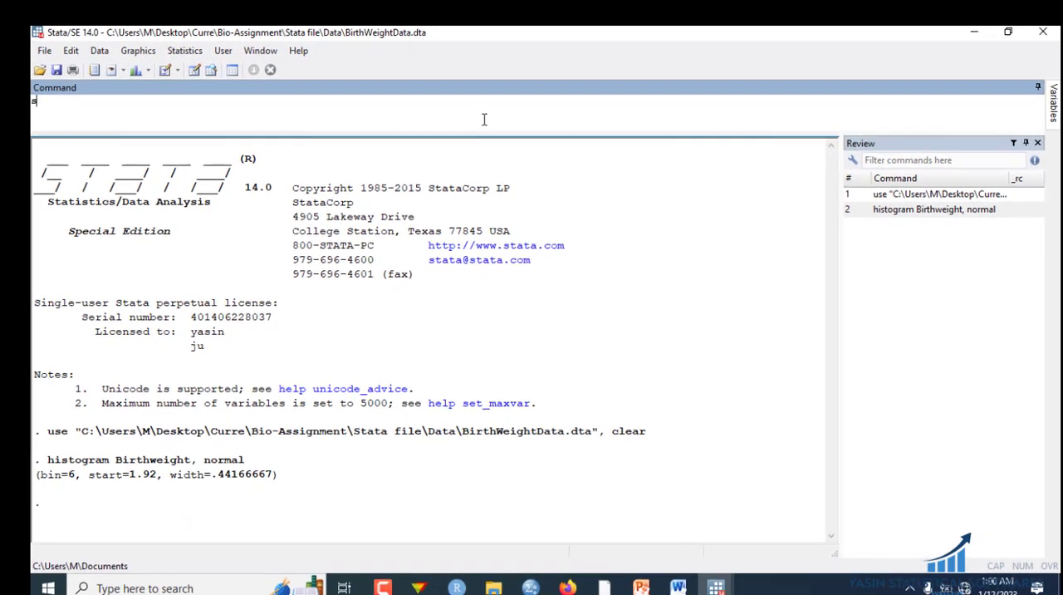
Step: Run sktest Birthweight, yielding joint Prob>chi2 of 0.9489 for 42 observations
{"action": "type", "text": "ktest"}
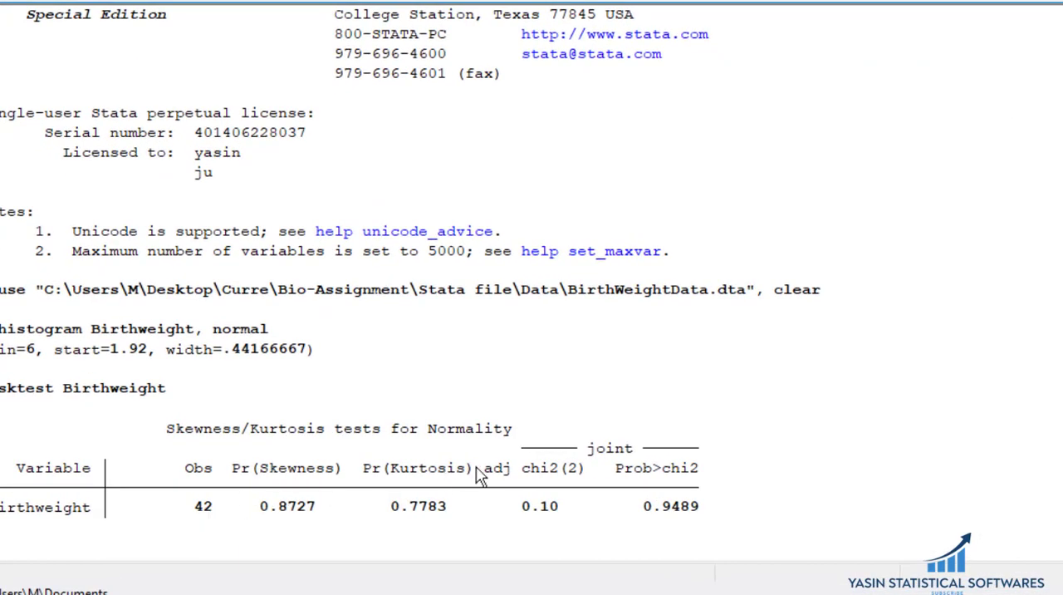
{"action": "mouse_move", "coordinate": [668, 512]}
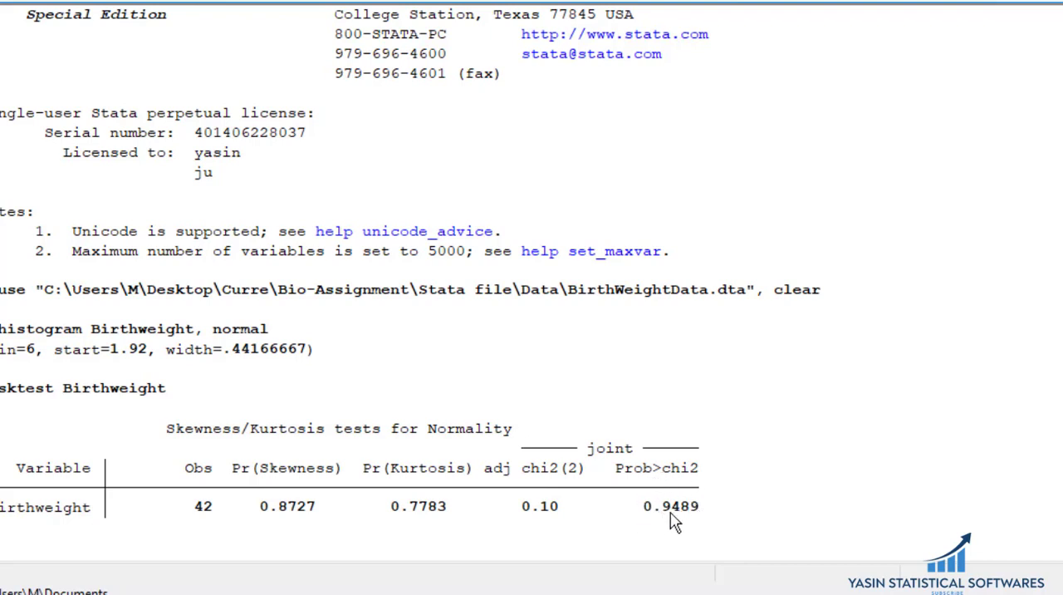
{"action": "mouse_move", "coordinate": [668, 505]}
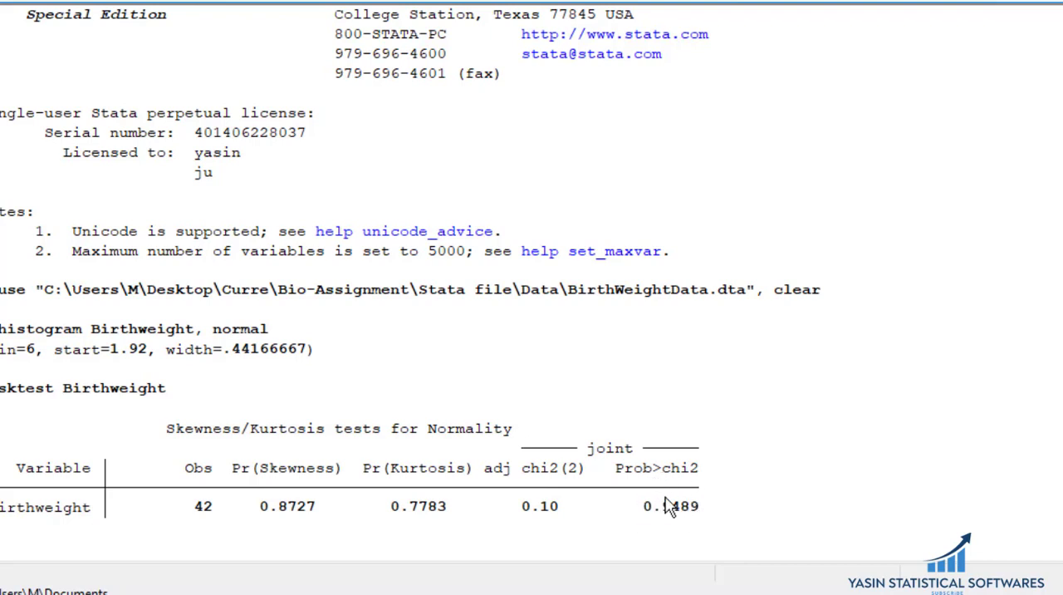
{"action": "mouse_move", "coordinate": [623, 514]}
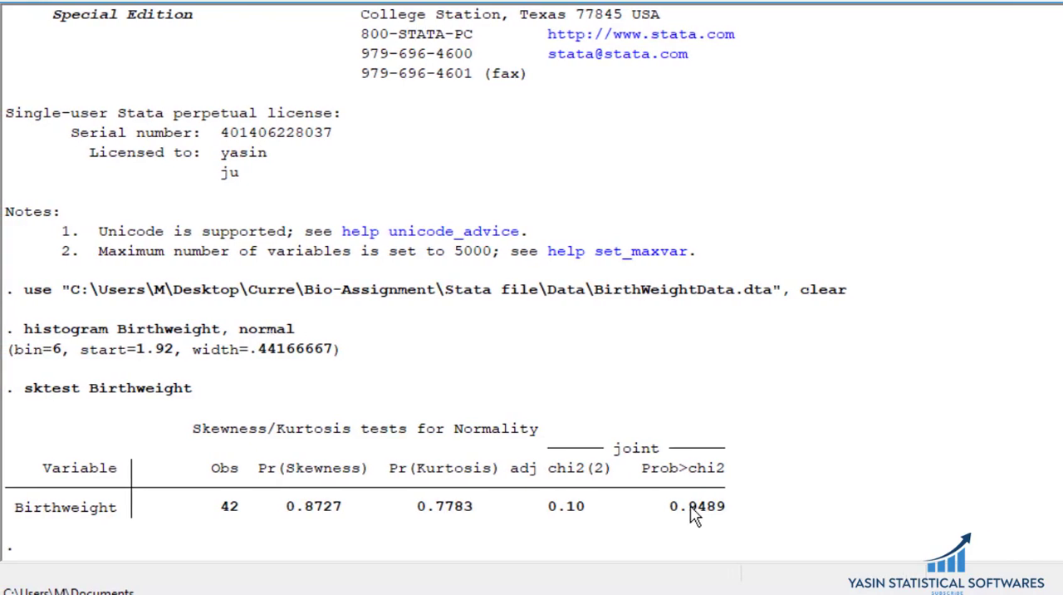
{"action": "scroll", "scroll_direction": "down", "scroll_amount": 3}
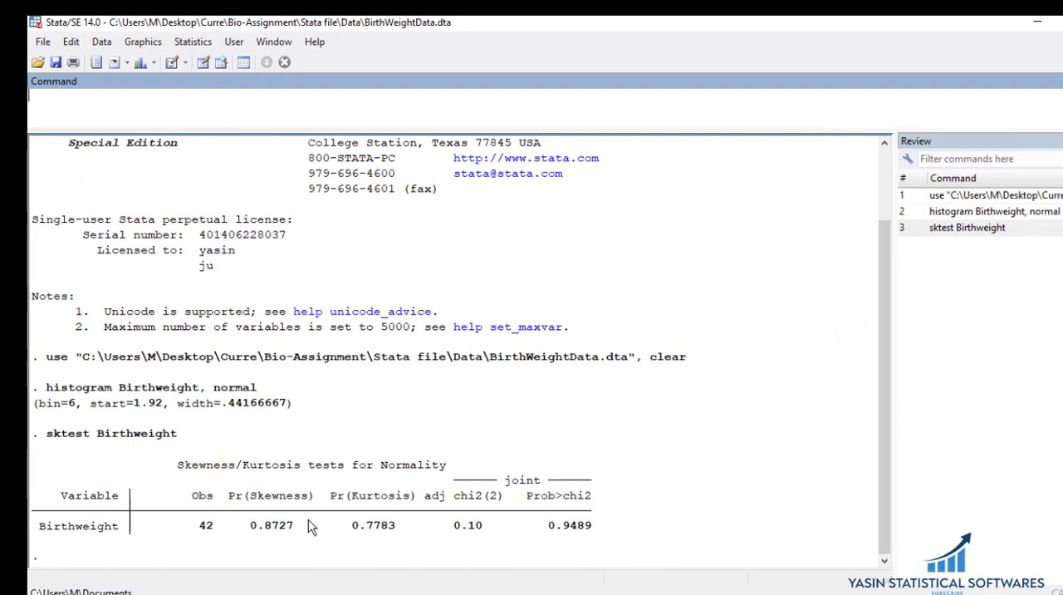
{"action": "mouse_move", "coordinate": [519, 525]}
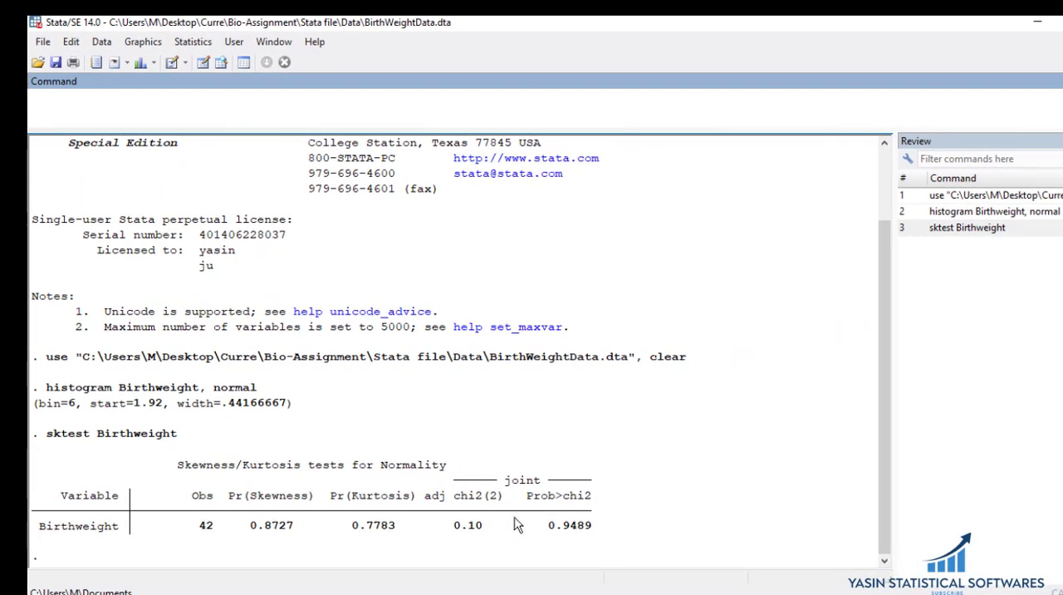